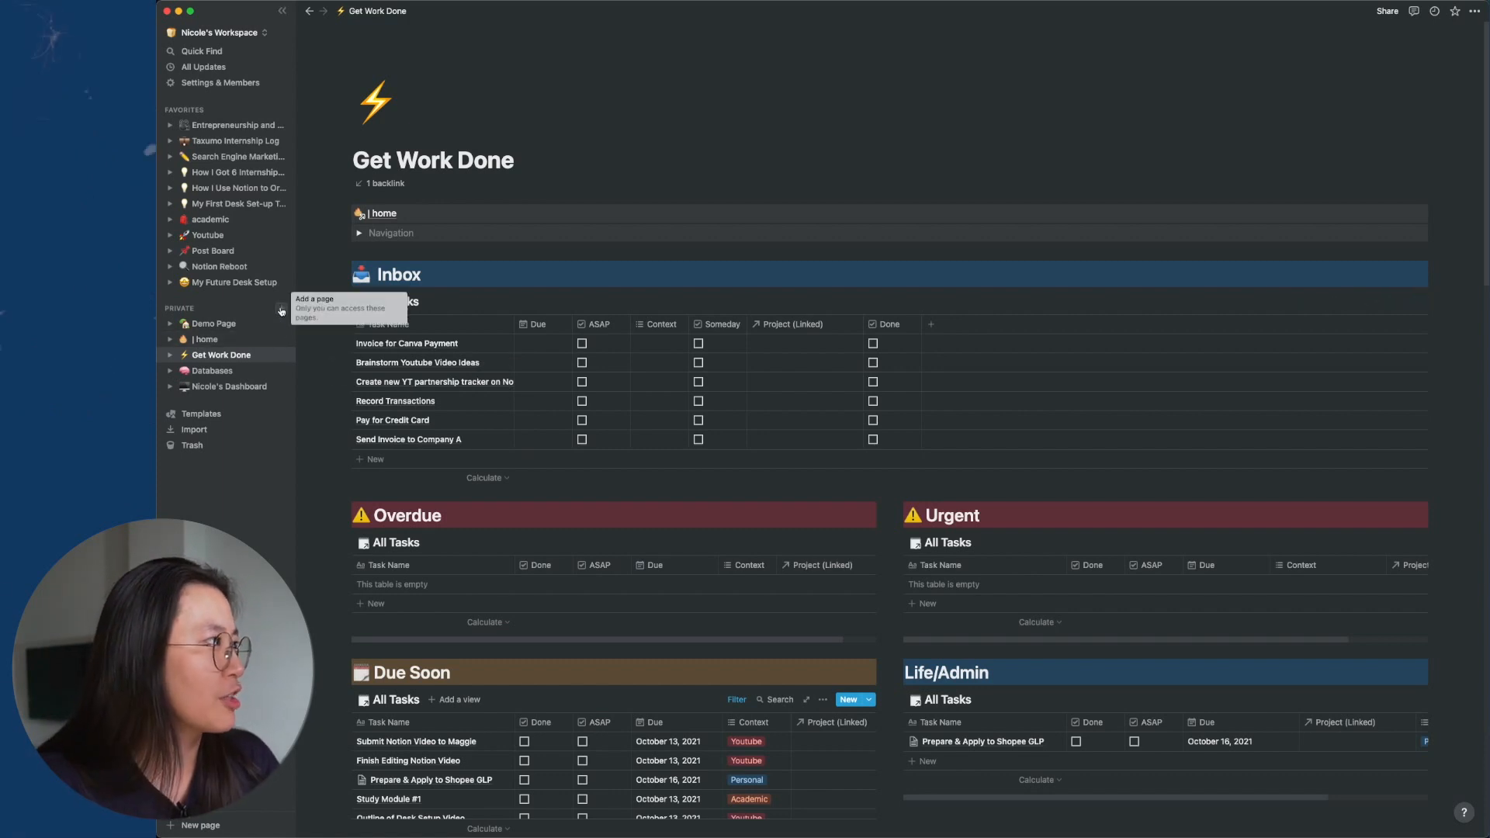
Add a new untitled page under Private in the sidebar
click(201, 825)
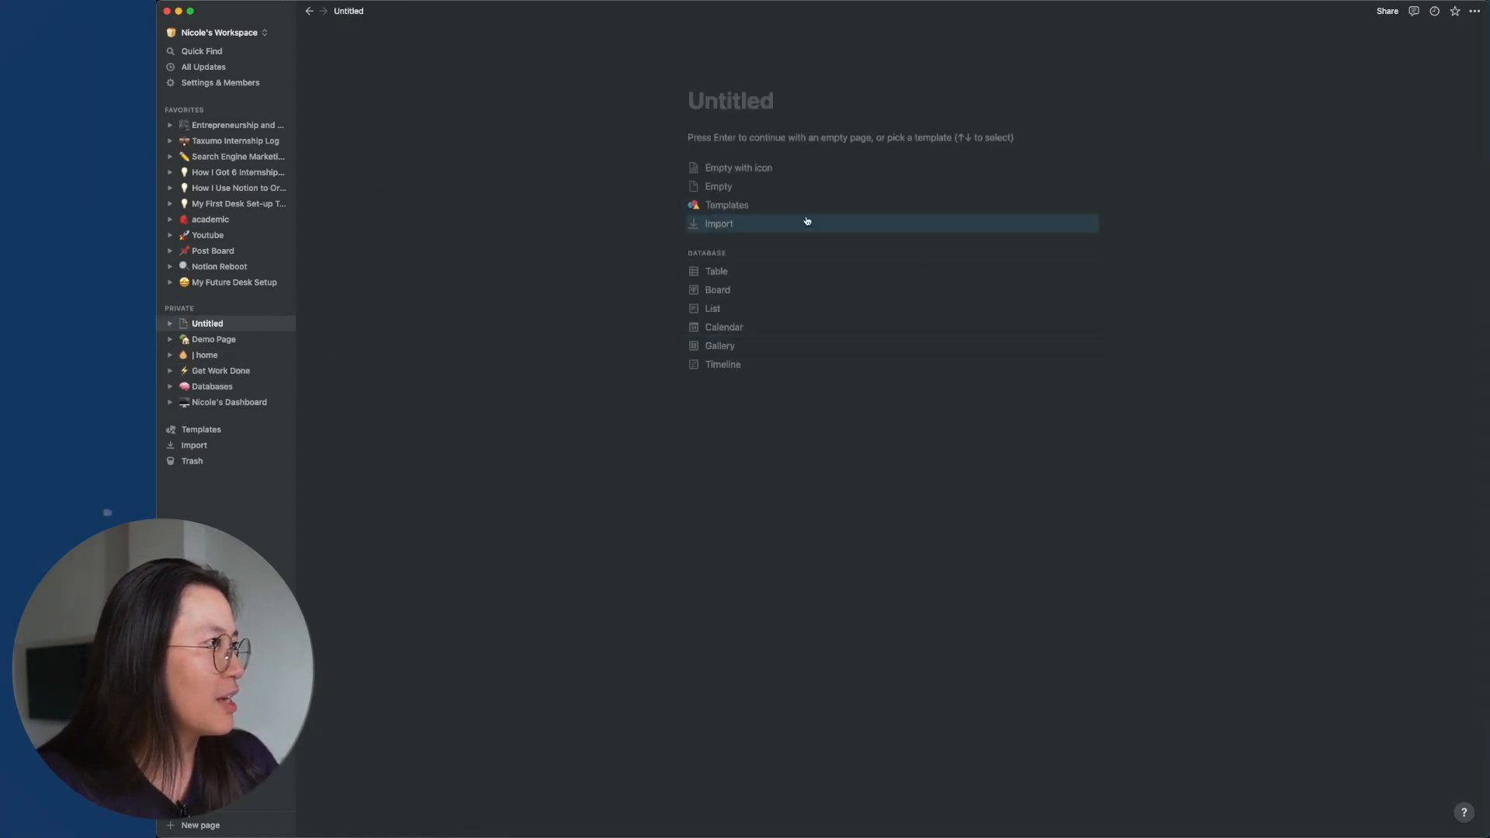
click(727, 205)
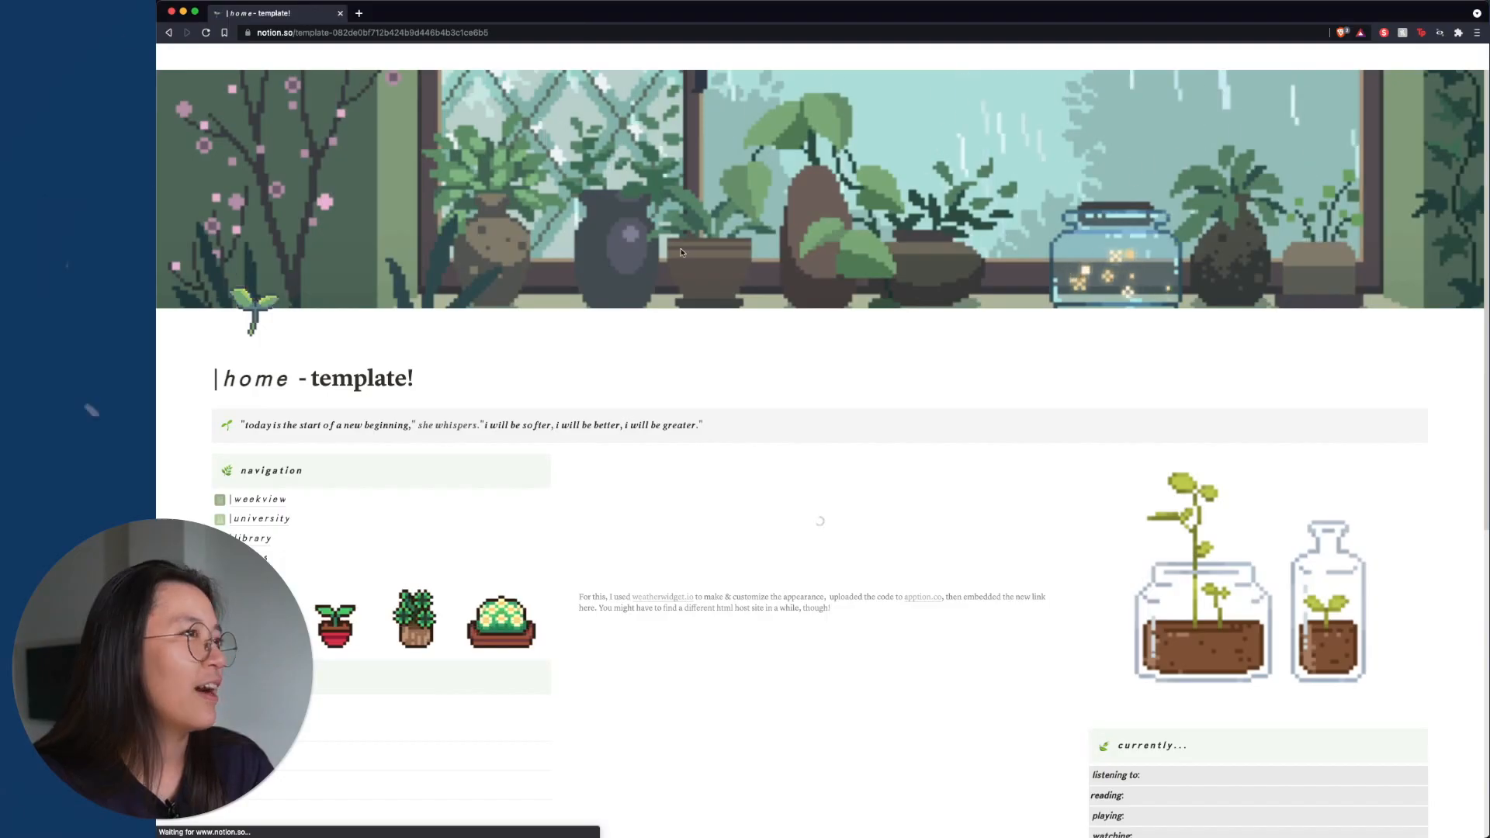
Duplicate the '| home – template!' page into Private, then open the dashboard page
scroll(down, 3)
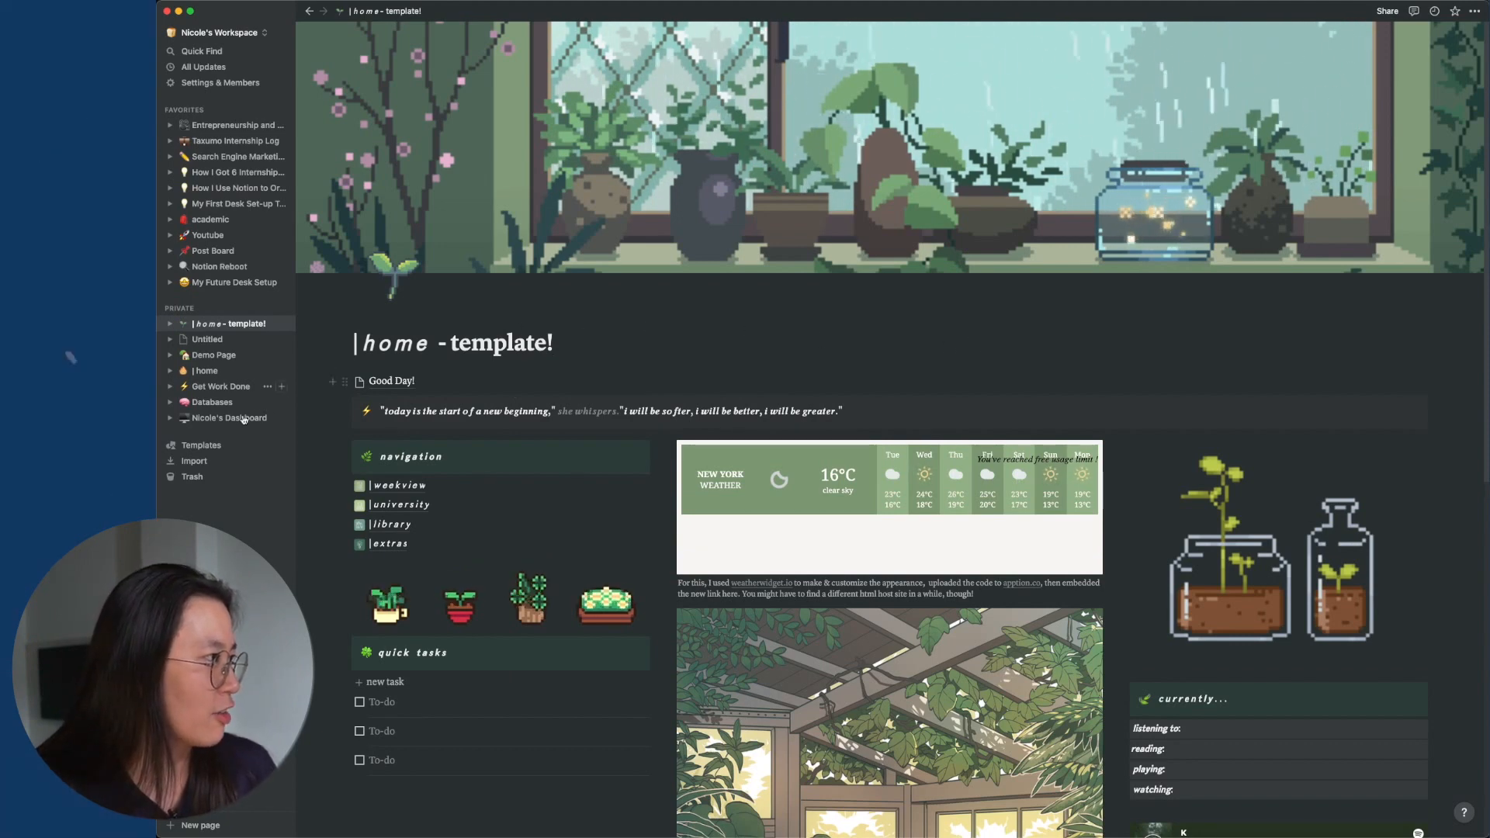
click(229, 417)
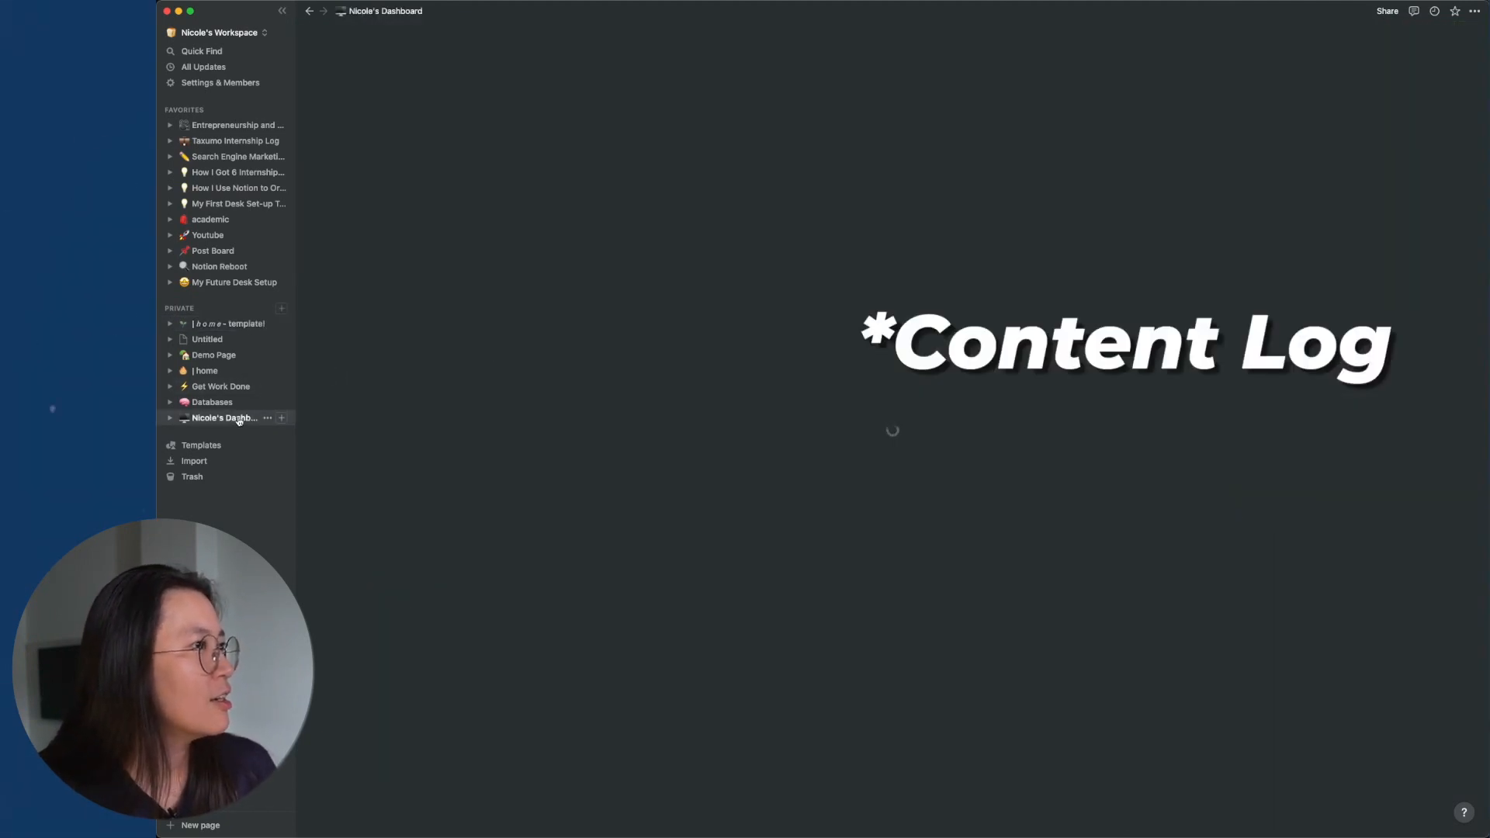